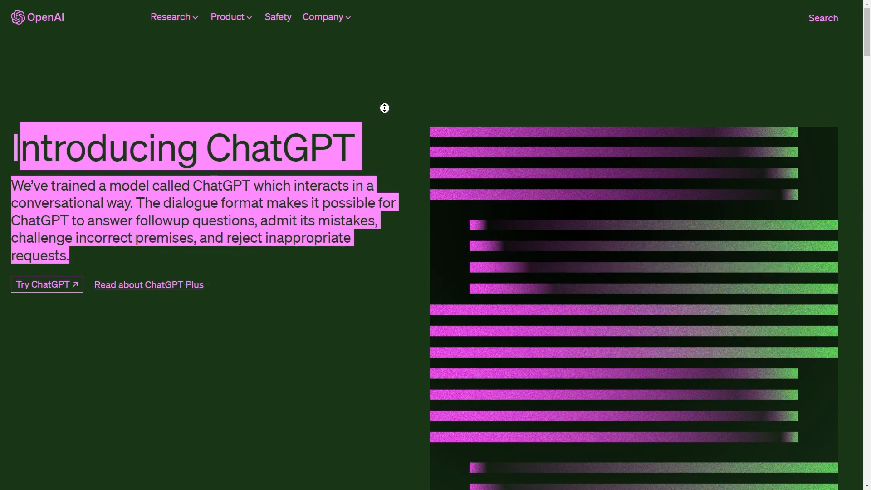
Scroll down the Mixo homepage toward the AI-powered launcher section
scroll("down", 3)
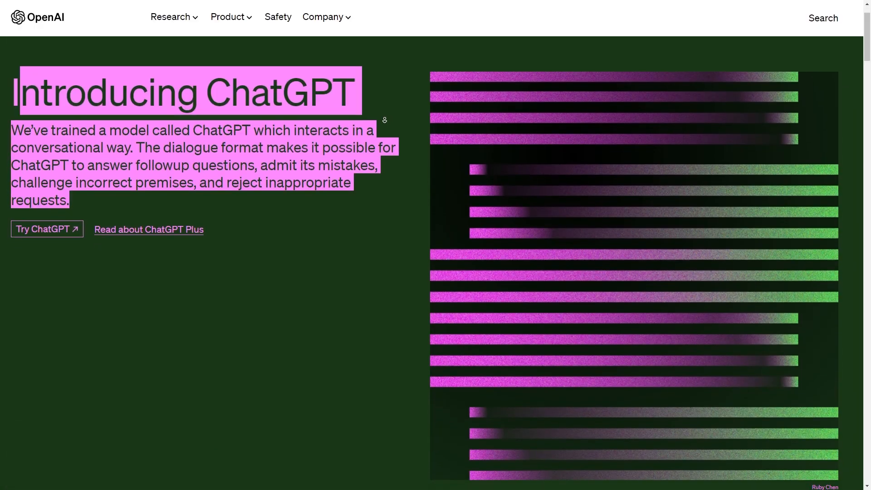
scroll("down", 3)
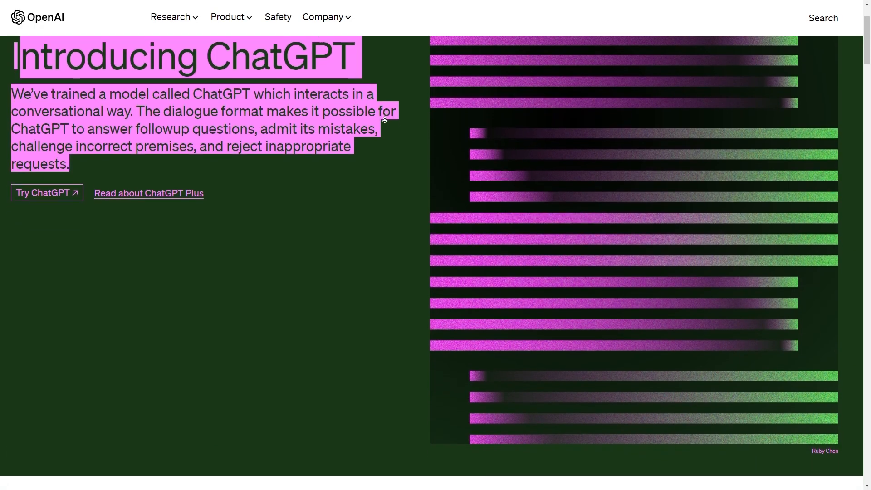
scroll("down", 3)
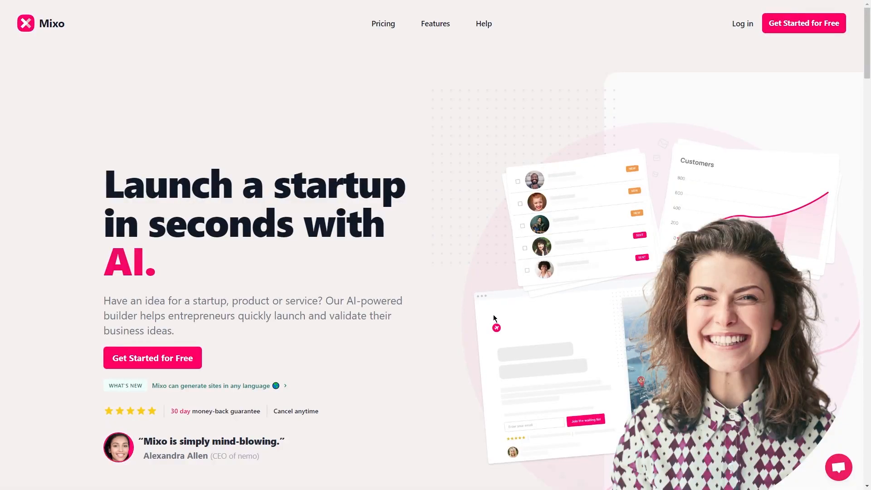
scroll("down", 3)
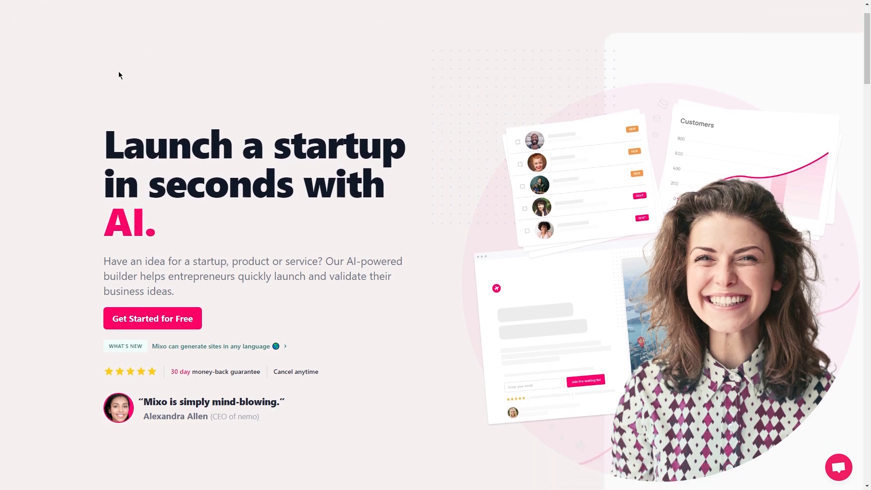
scroll("down", 3)
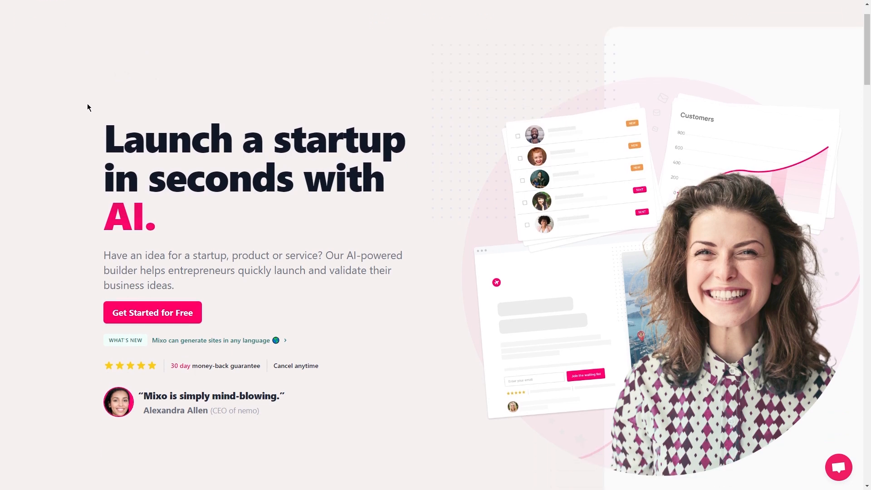
mouse_move(210, 223)
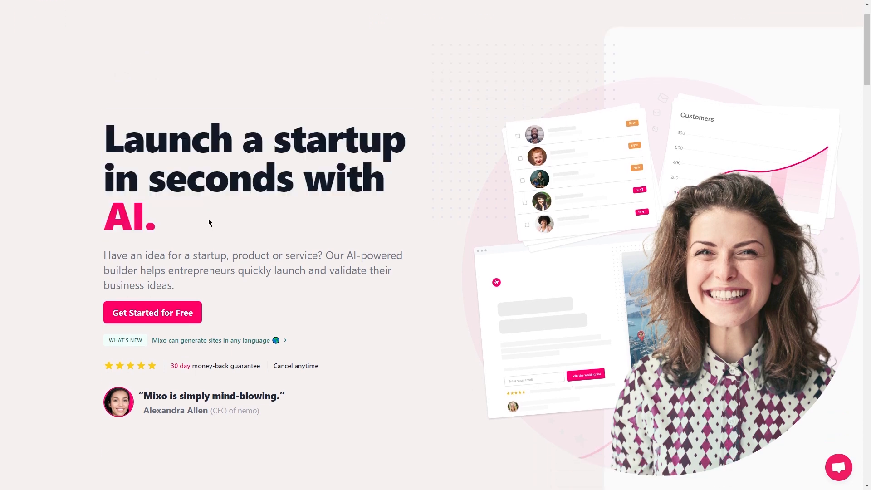
scroll("down", 3)
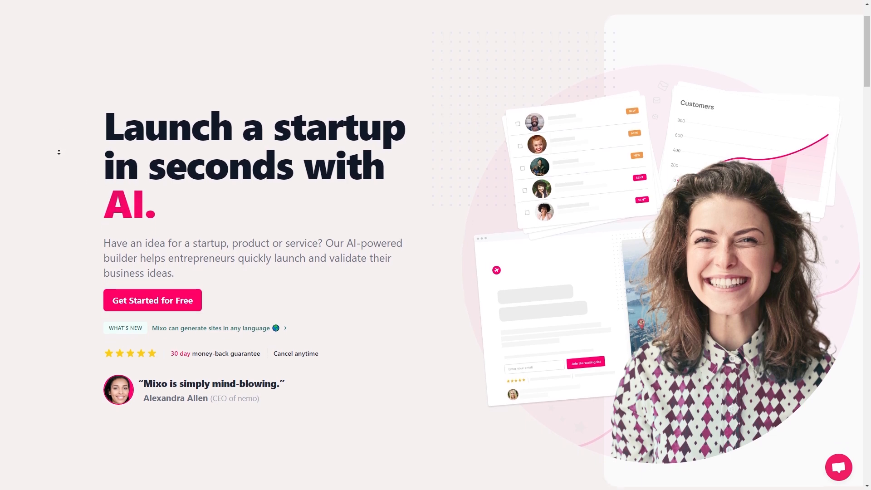
scroll("down", 3)
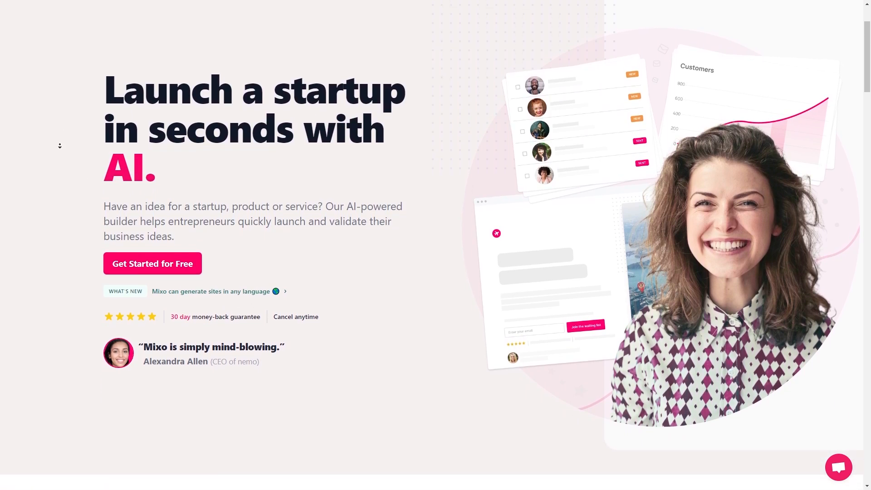
scroll("down", 3)
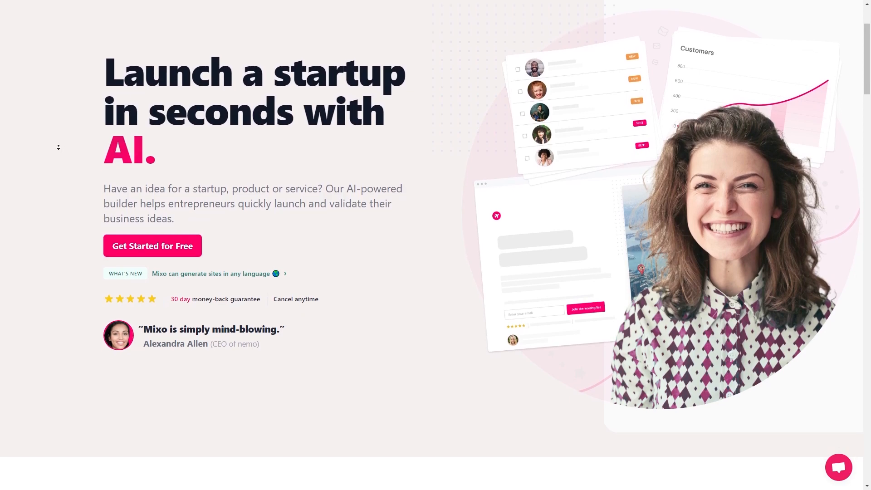
scroll("down", 3)
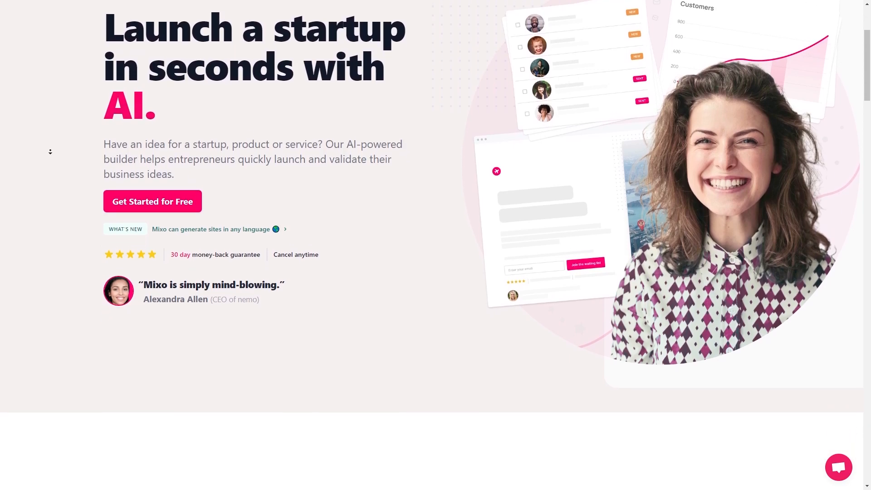
scroll("down", 3)
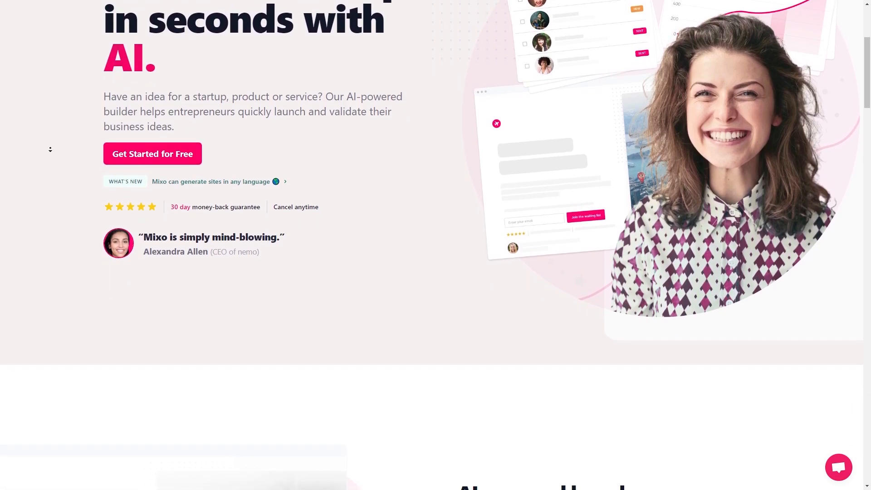
scroll("down", 3)
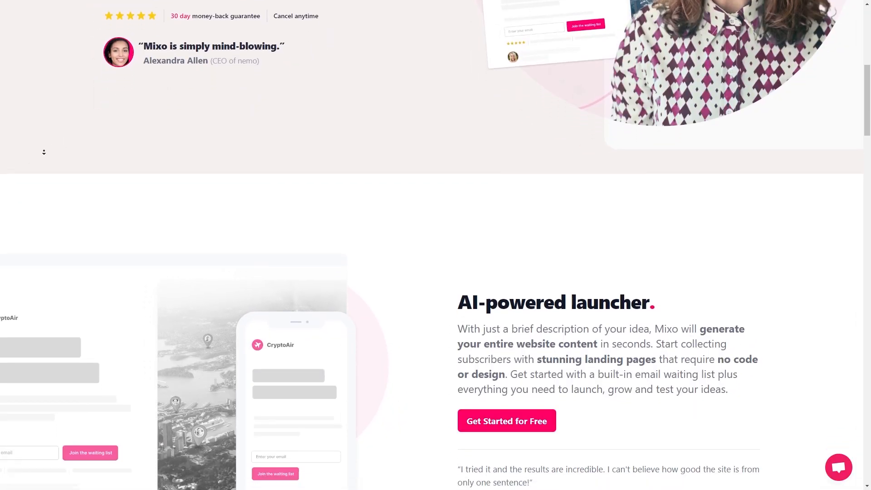
Highlight the opening sentence of the AI-powered launcher description
scroll("down", 3)
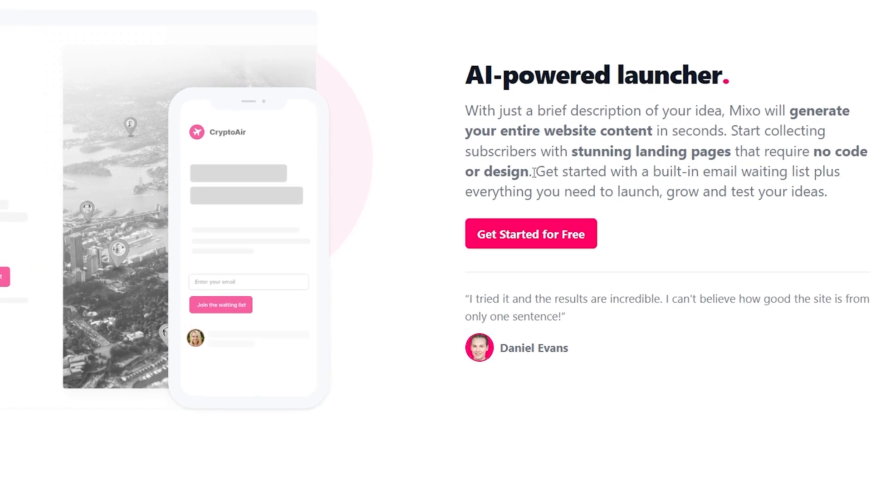
left_click_drag(467, 75, 731, 74)
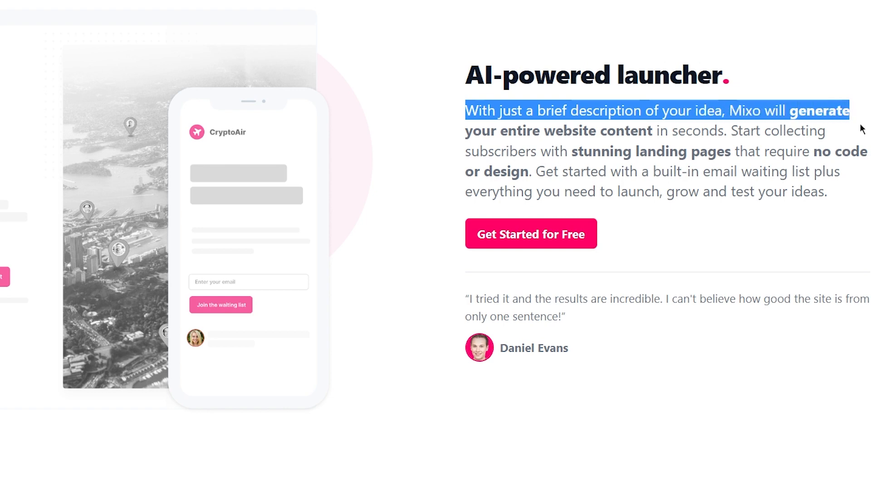
left_click_drag(849, 111, 553, 151)
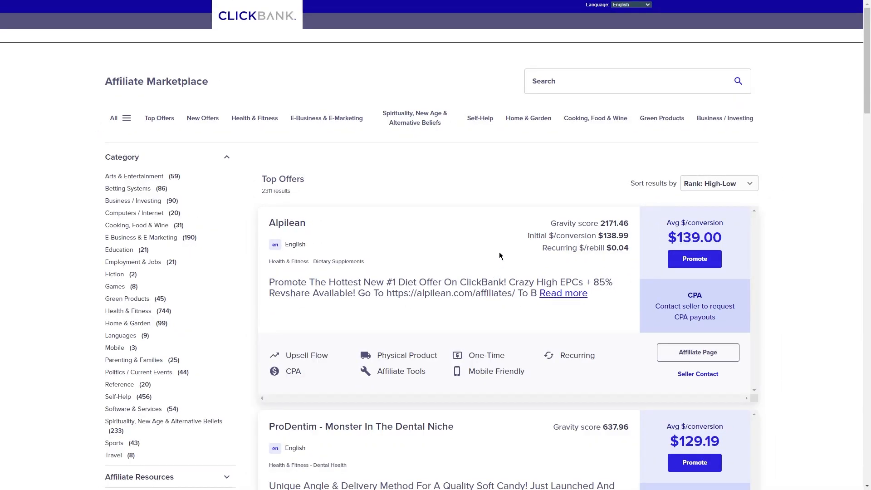
mouse_move(494, 207)
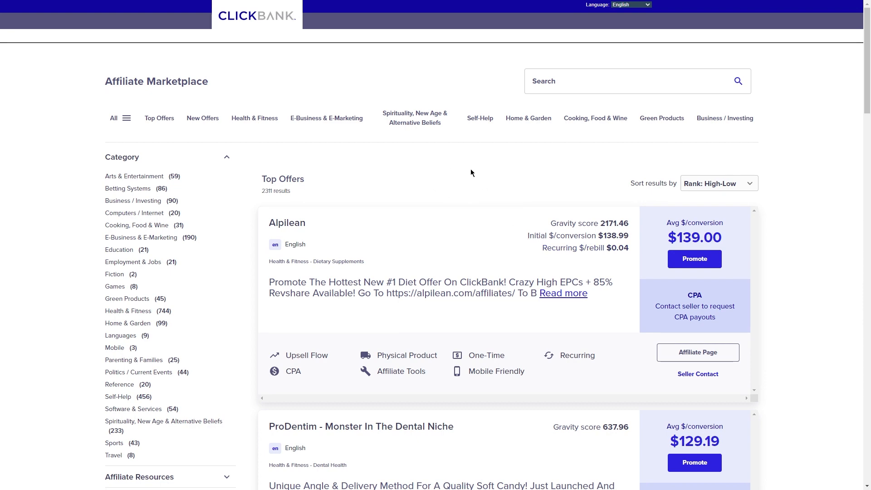
Browse ClickBank's Top Offers list (Alpilean, ProDentim), briefly expanding the Category filter
scroll("down", 3)
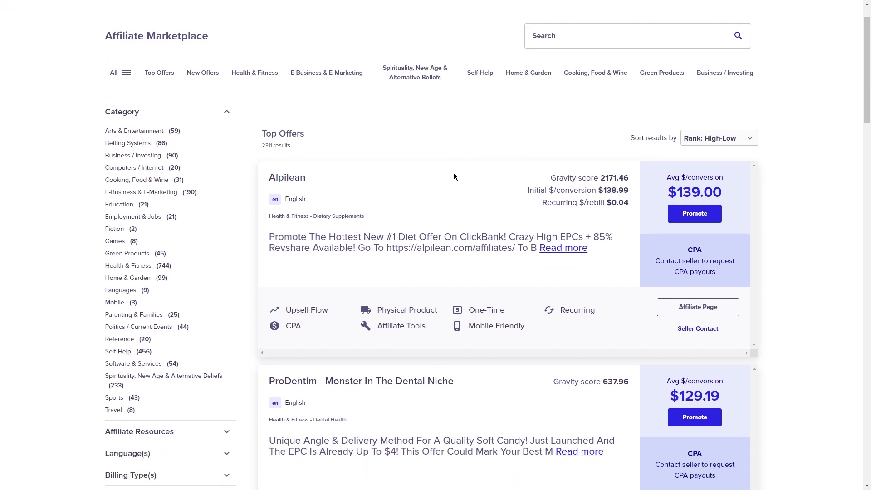
scroll("down", 3)
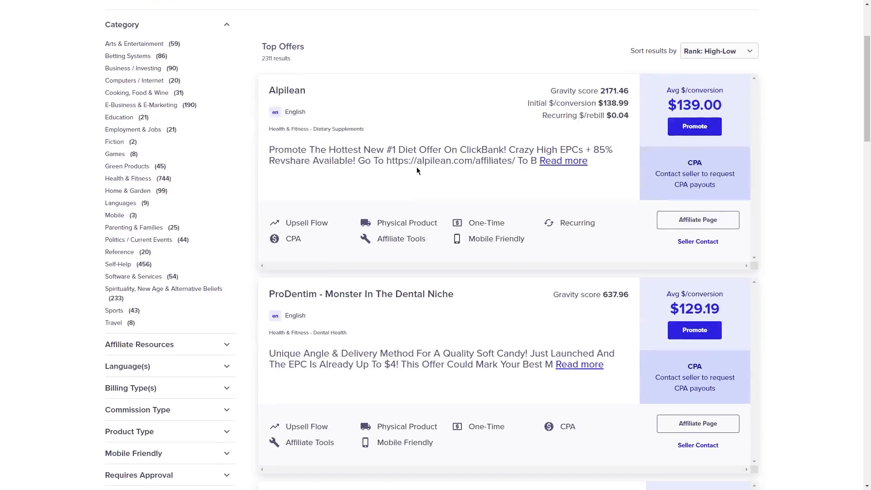
scroll("down", 3)
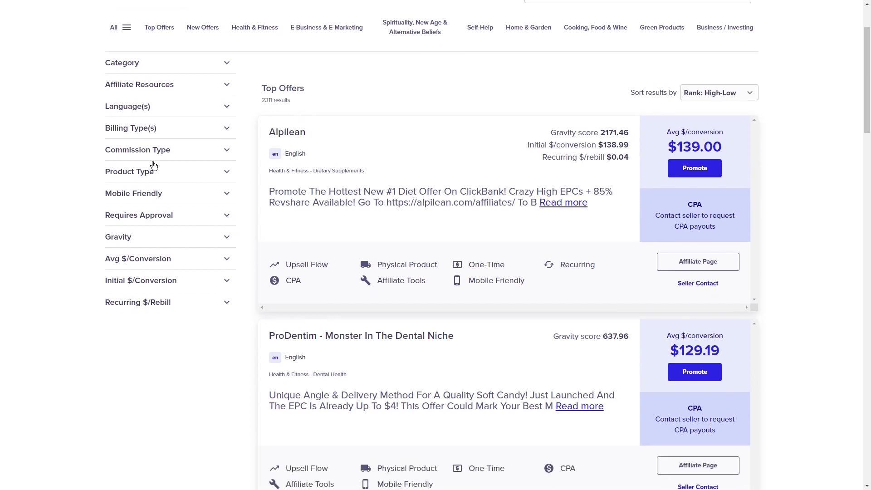
mouse_move(166, 74)
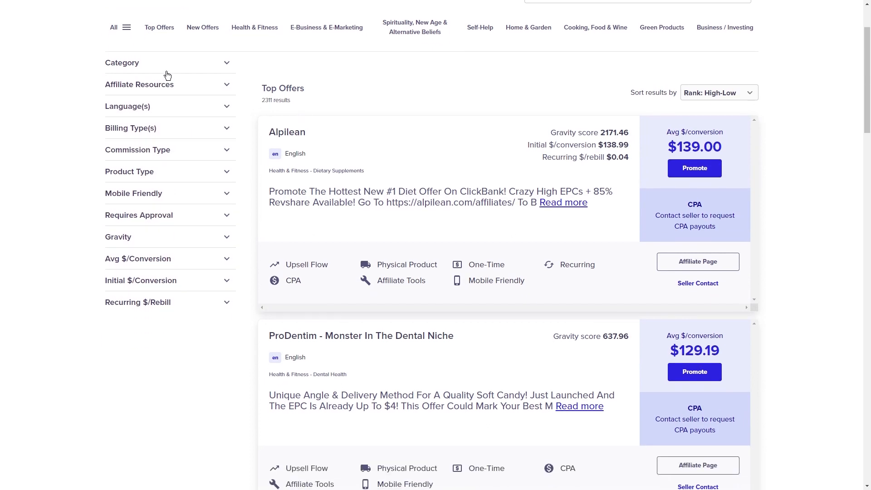
left_click(121, 62)
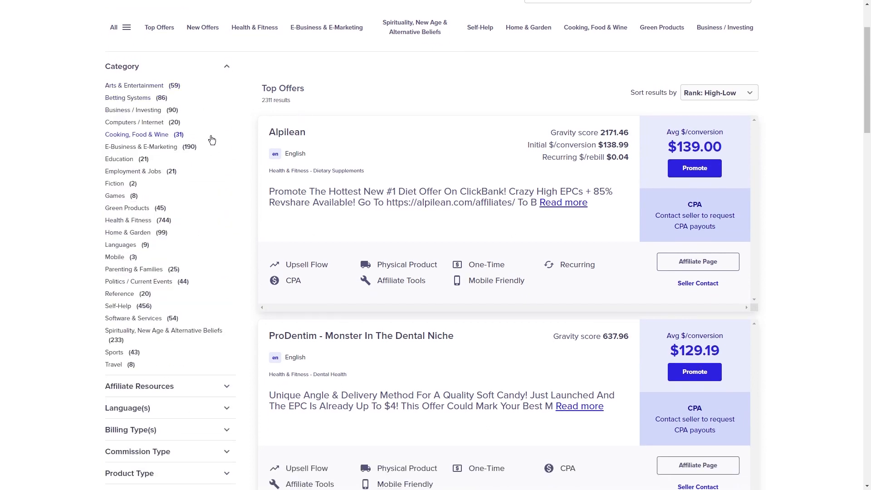
left_click(226, 67)
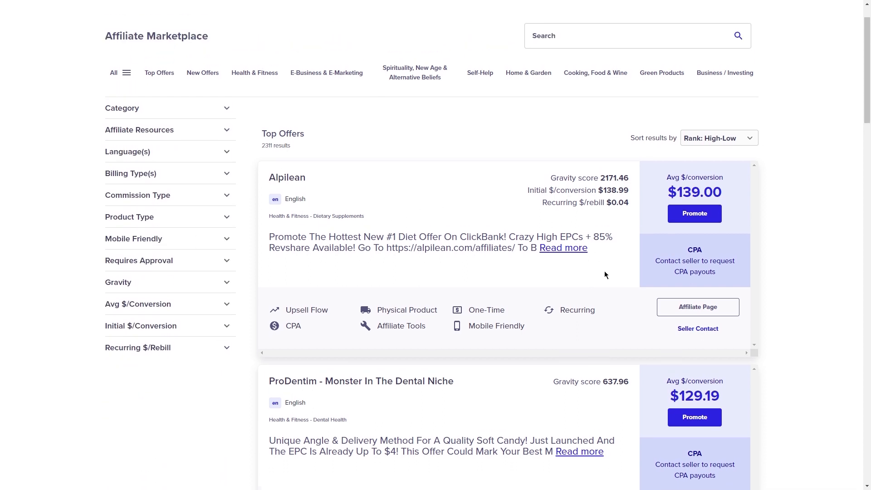
mouse_move(708, 208)
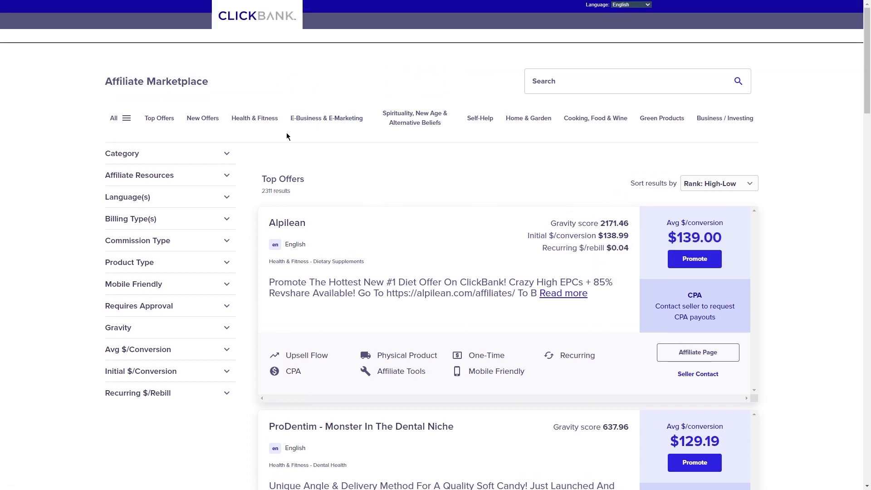
scroll("down", 3)
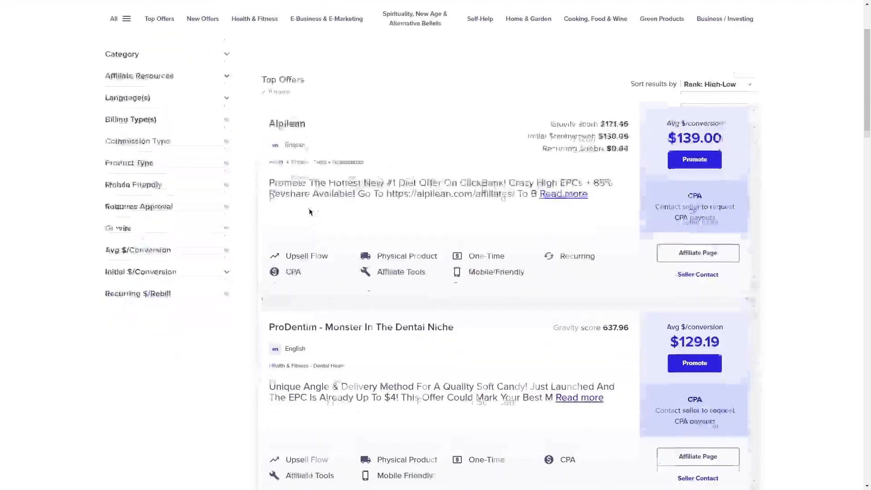
scroll("down", 3)
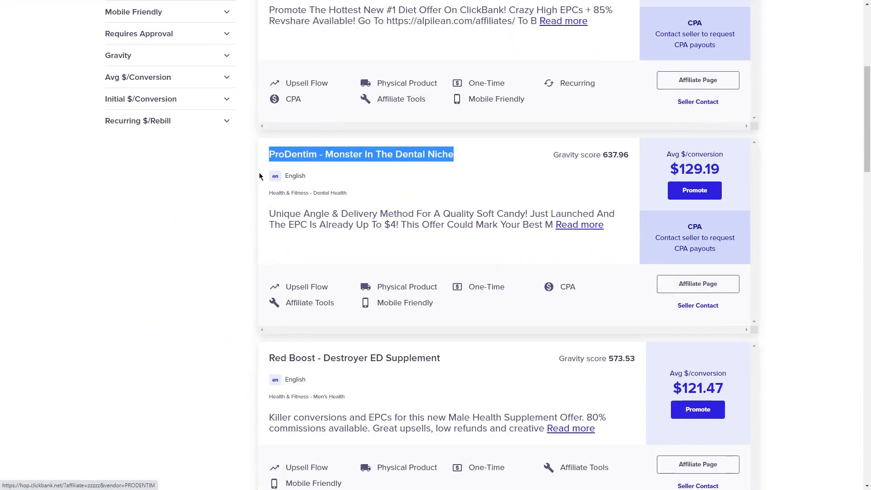
scroll("down", 3)
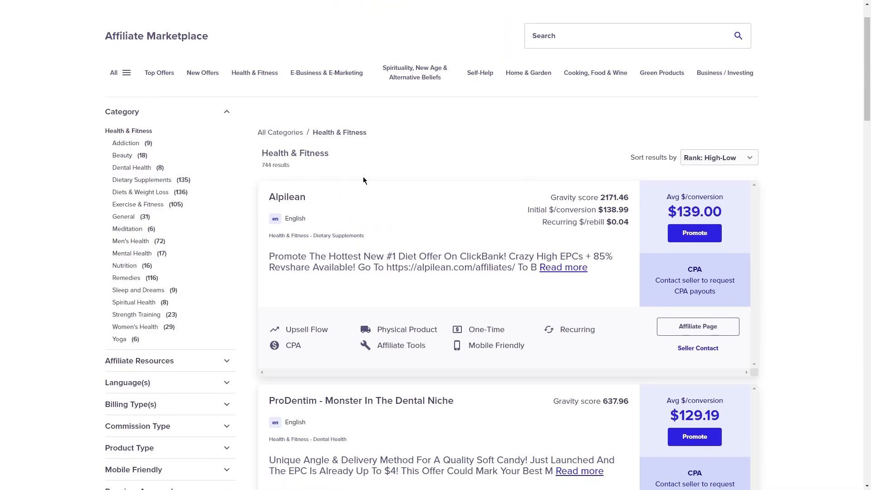
Open the Health & Fitness Beauty subcategory and scroll through its 18 offers
scroll("down", 3)
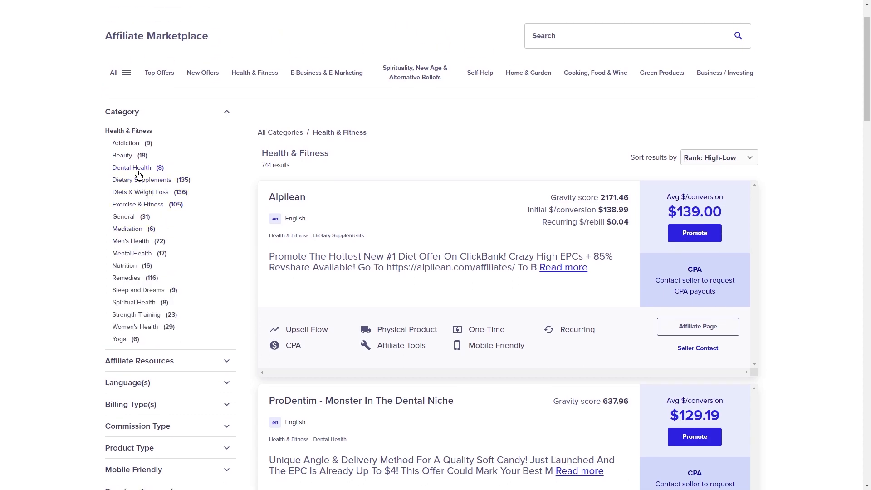
left_click(122, 156)
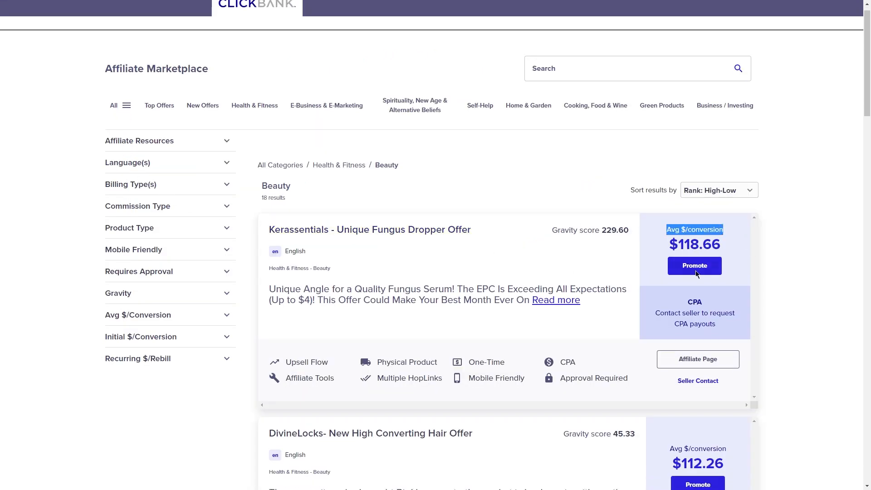
scroll("down", 3)
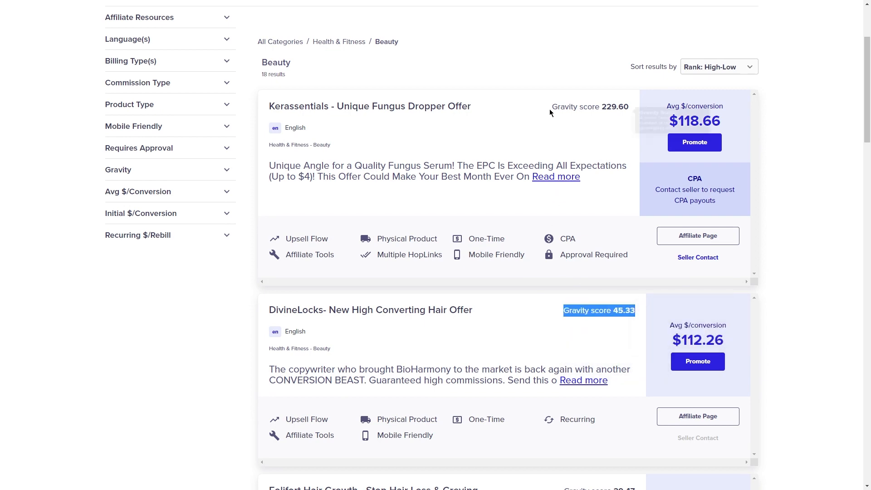
scroll("up", 3)
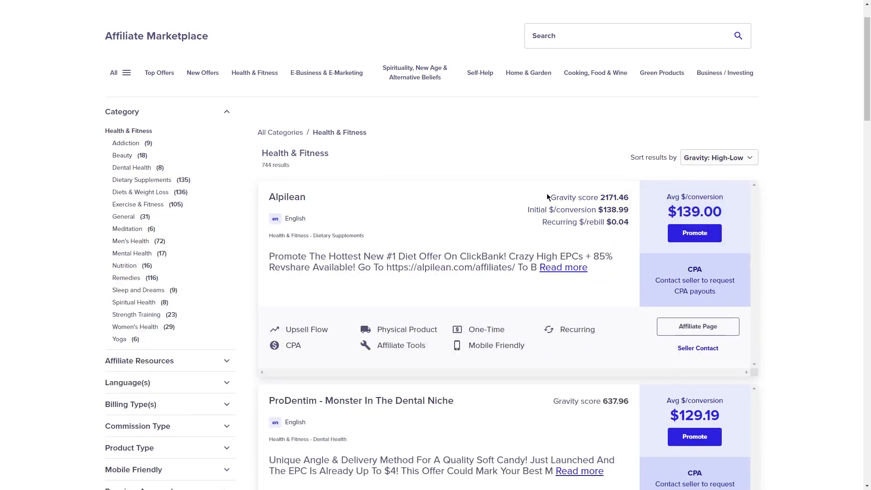
mouse_move(794, 205)
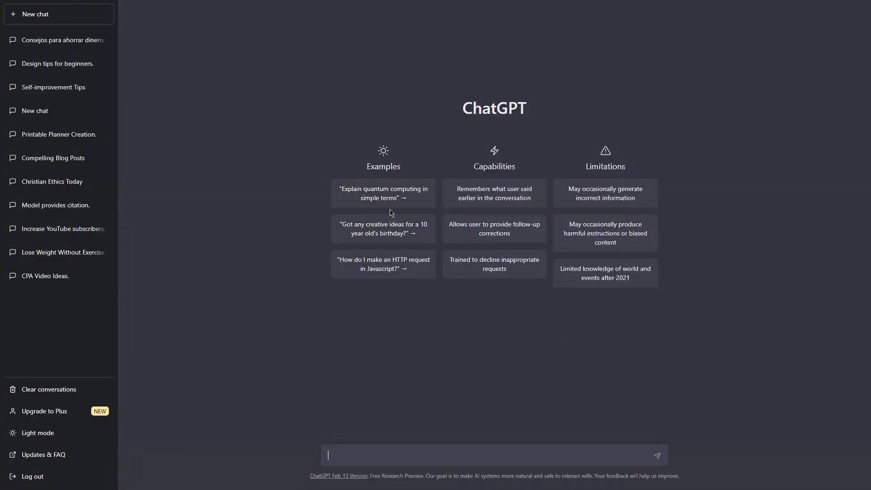
mouse_move(455, 119)
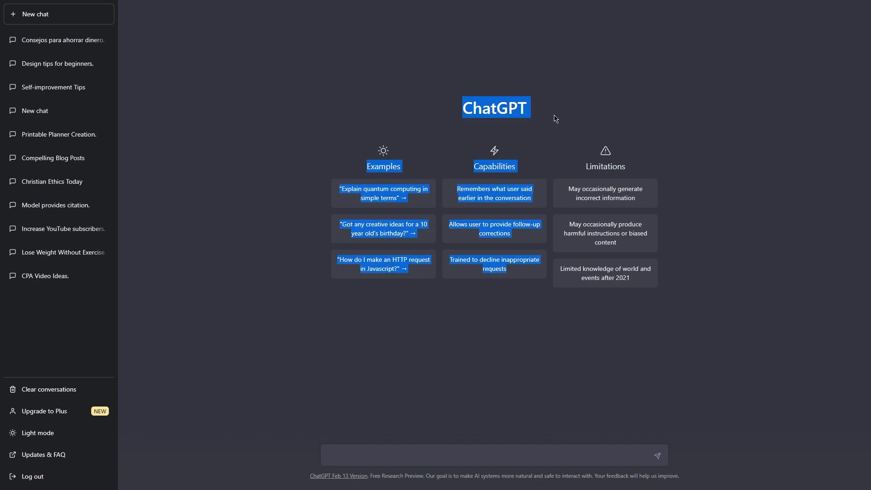
mouse_move(564, 121)
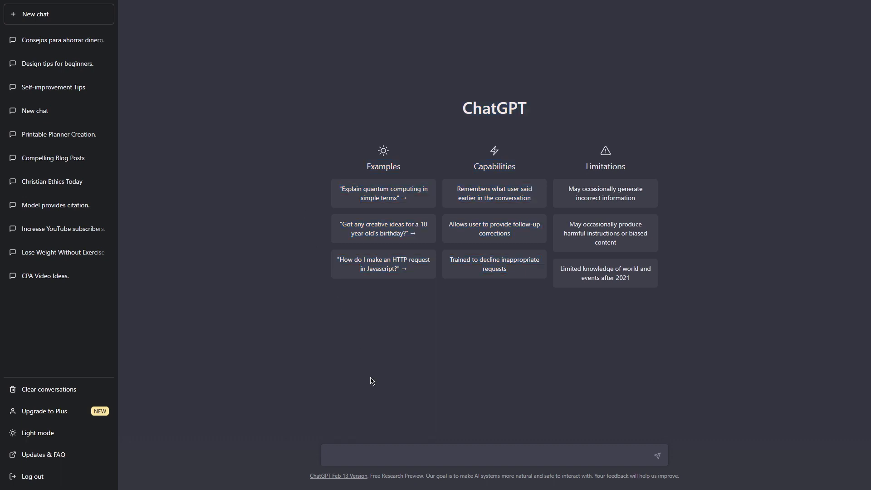
Ask ChatGPT for a 500-word article on different ways to lose weight quickly
type("create a 500-word article that discusses the different ways to lose weight quickly")
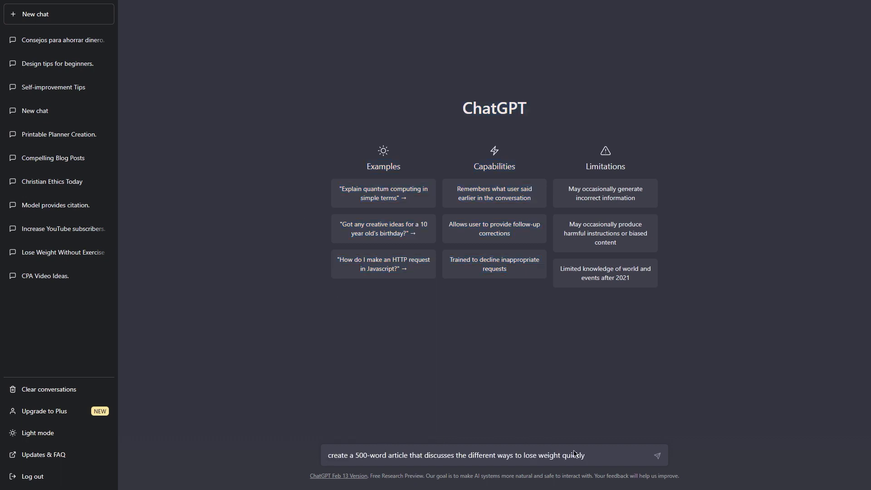
left_click(658, 455)
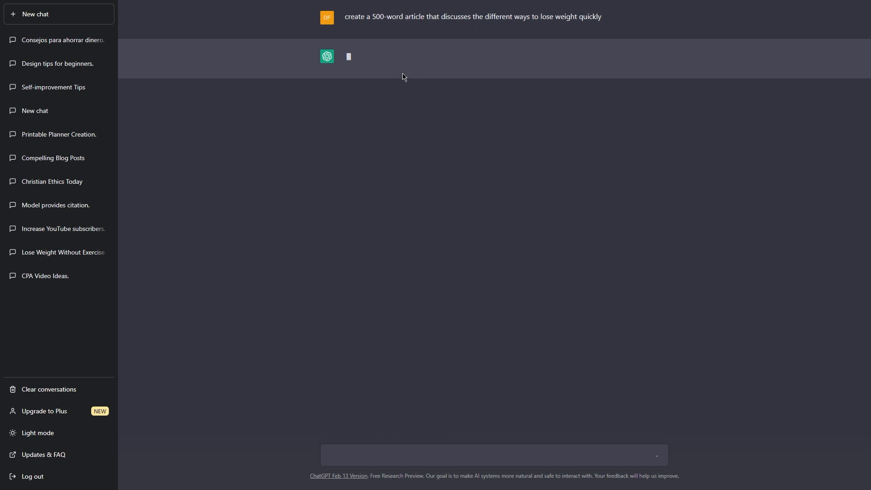
left_click_drag(364, 17, 601, 17)
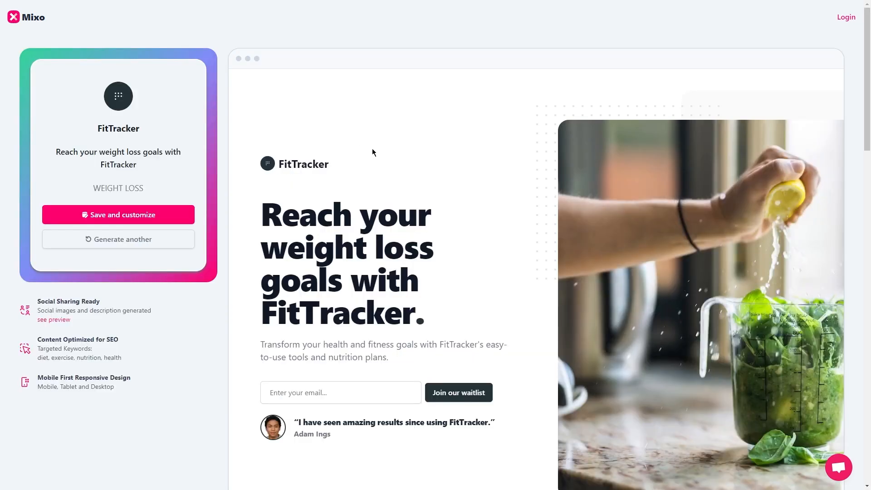
Scroll through the FitTracker page's personalized plan and progress monitoring sections
scroll("down", 3)
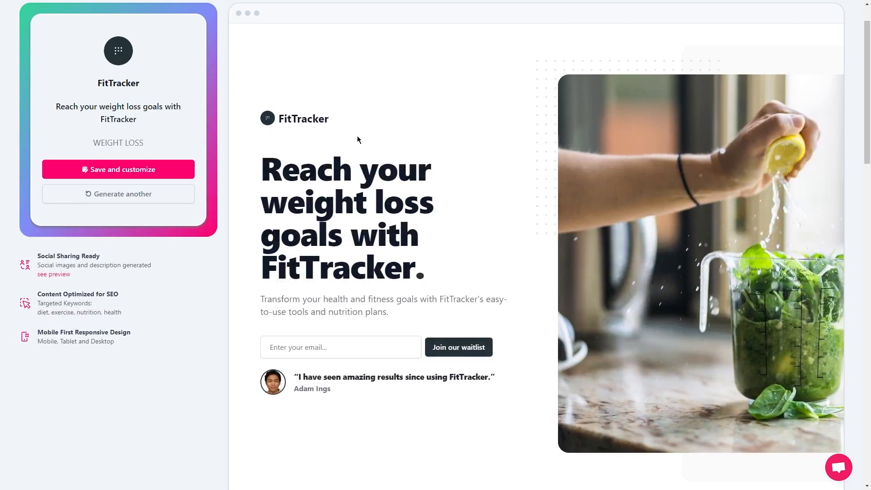
scroll("down", 3)
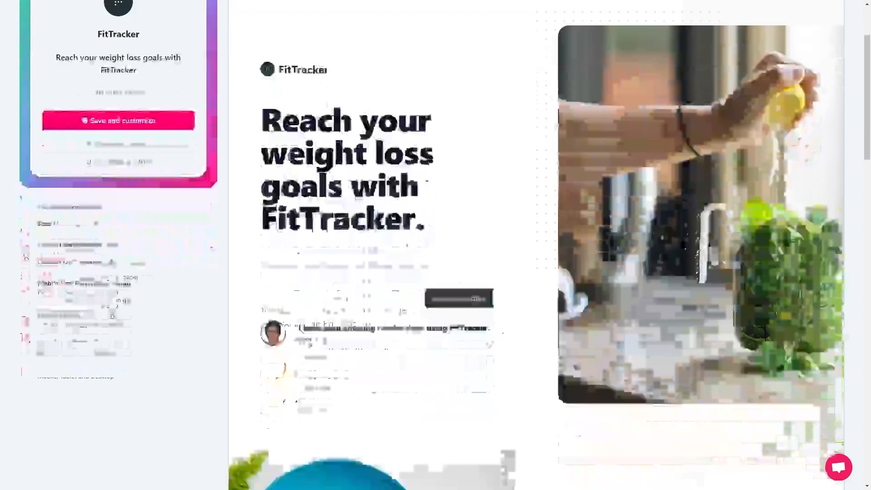
scroll("down", 3)
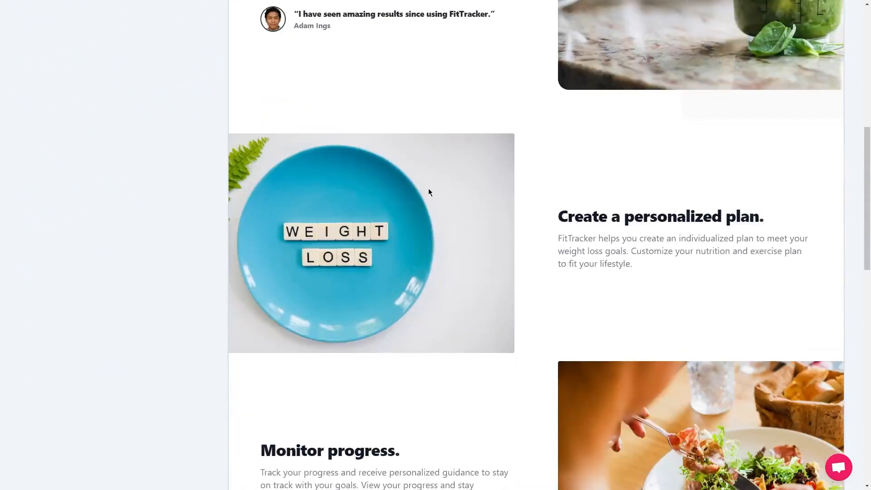
scroll("down", 3)
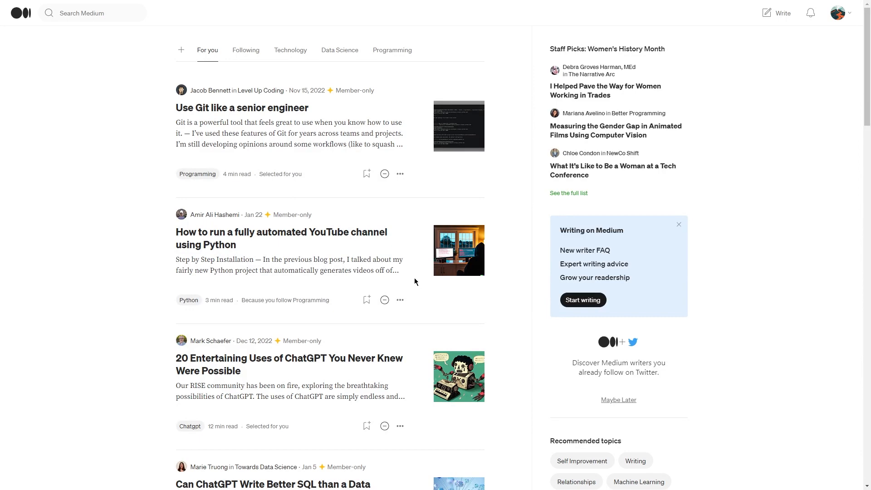
mouse_move(416, 240)
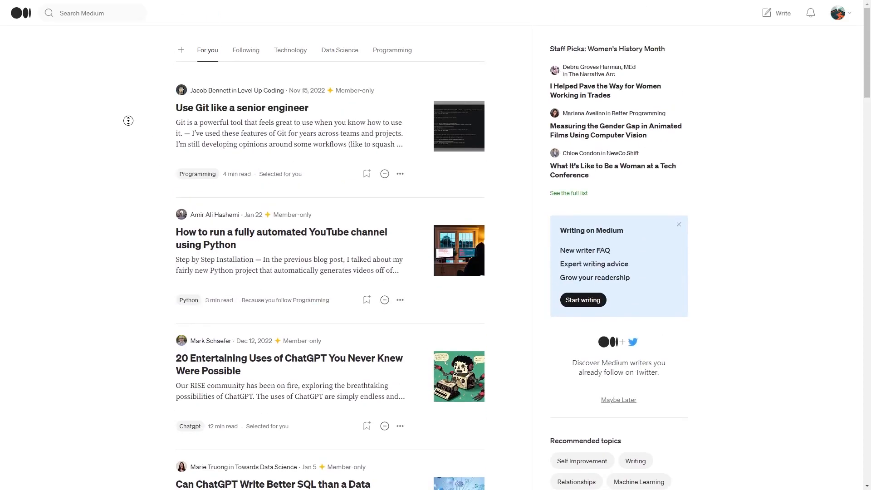
Scroll Medium's For you feed down past the ChatGPT and SQL stories
scroll("down", 3)
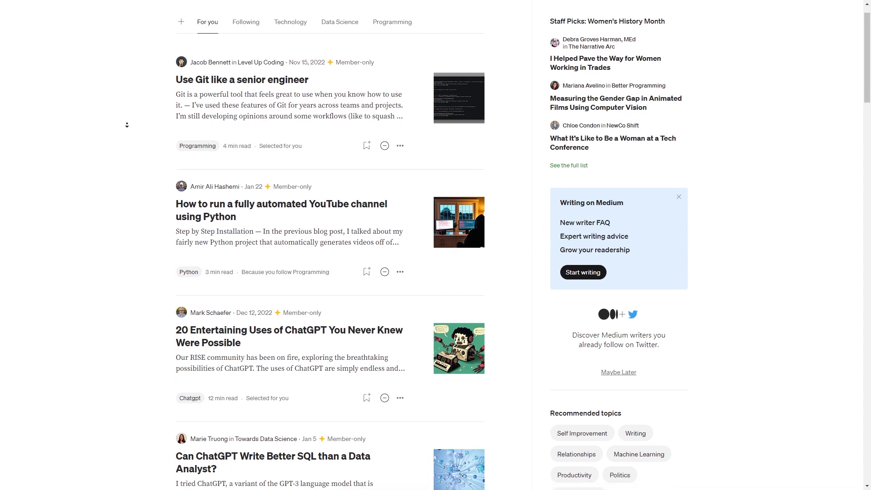
scroll("down", 3)
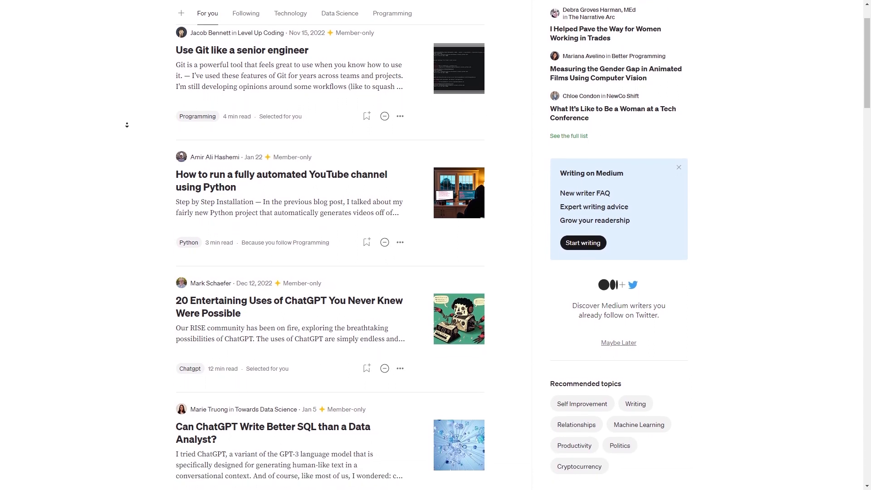
scroll("down", 3)
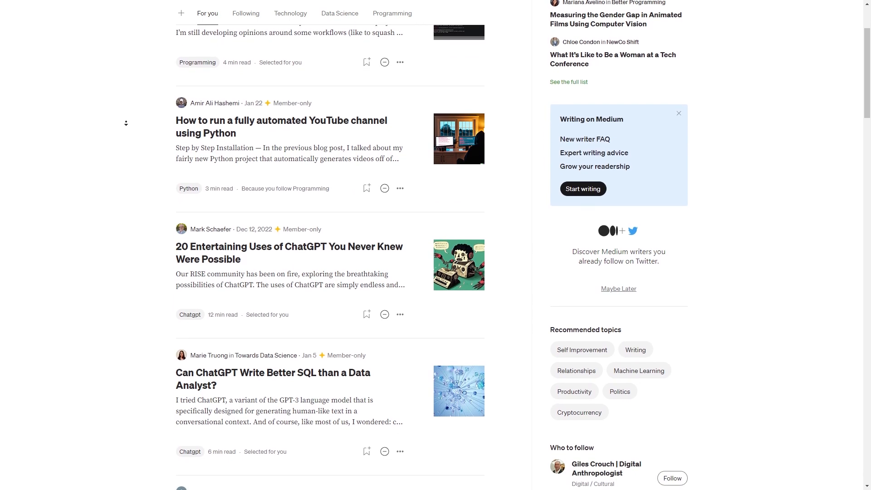
scroll("down", 3)
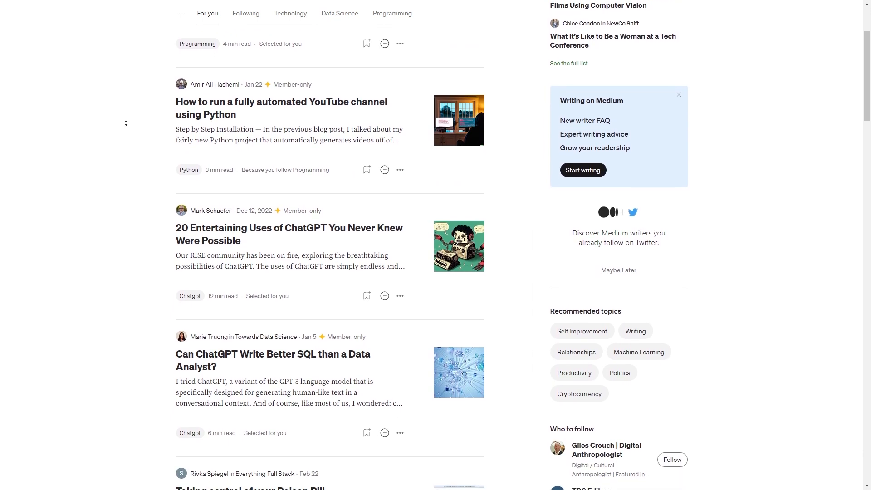
scroll("down", 3)
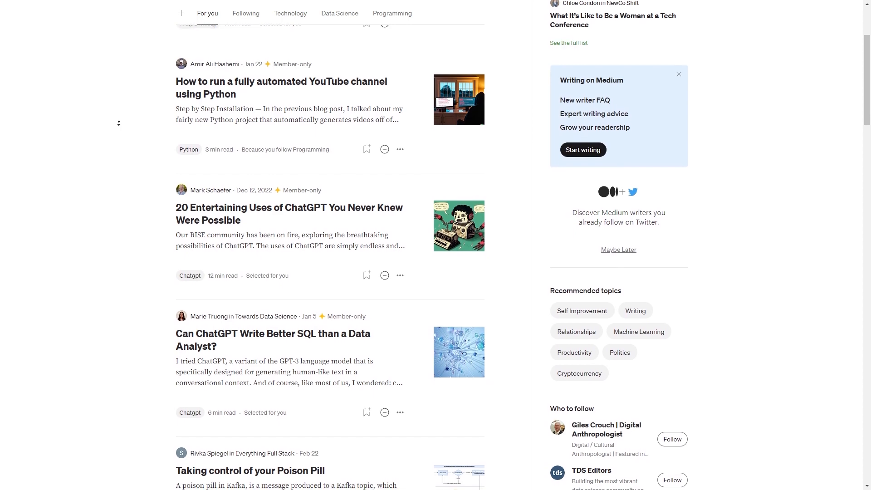
scroll("down", 3)
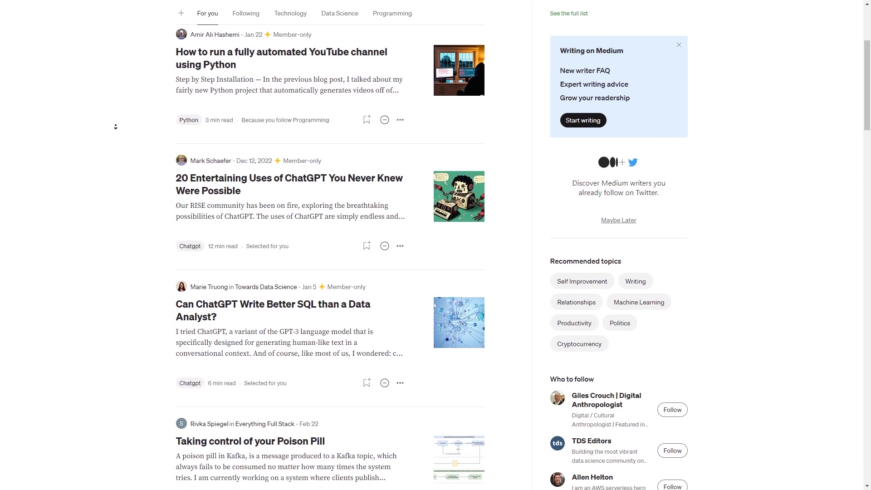
scroll("down", 3)
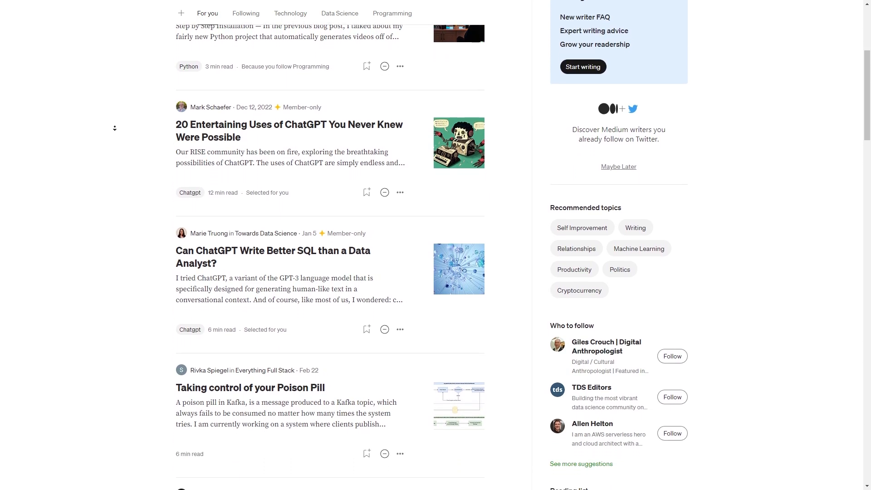
scroll("down", 3)
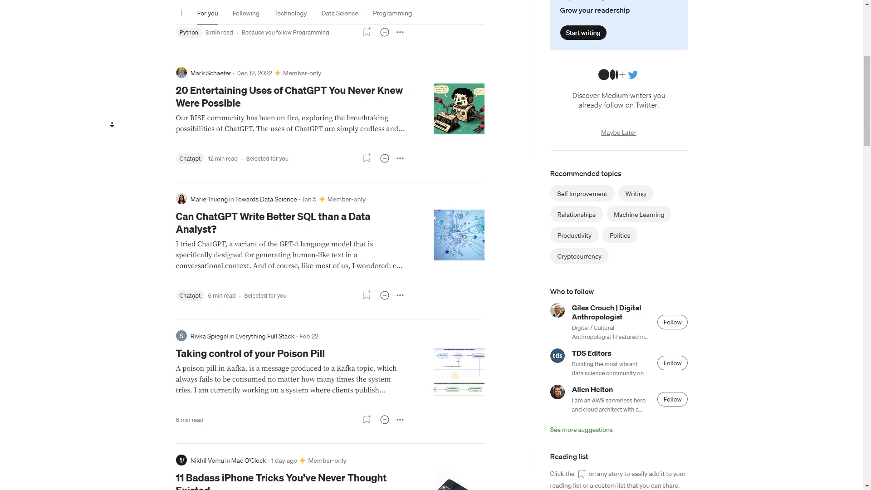
scroll("down", 3)
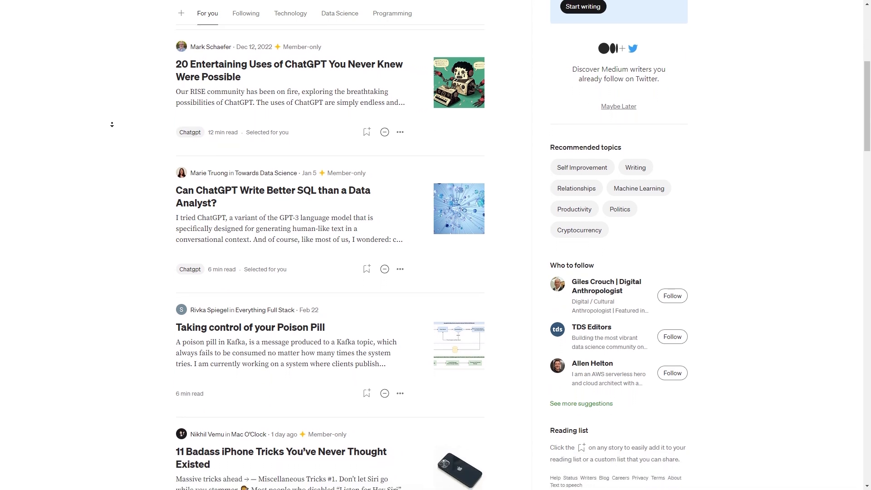
scroll("down", 3)
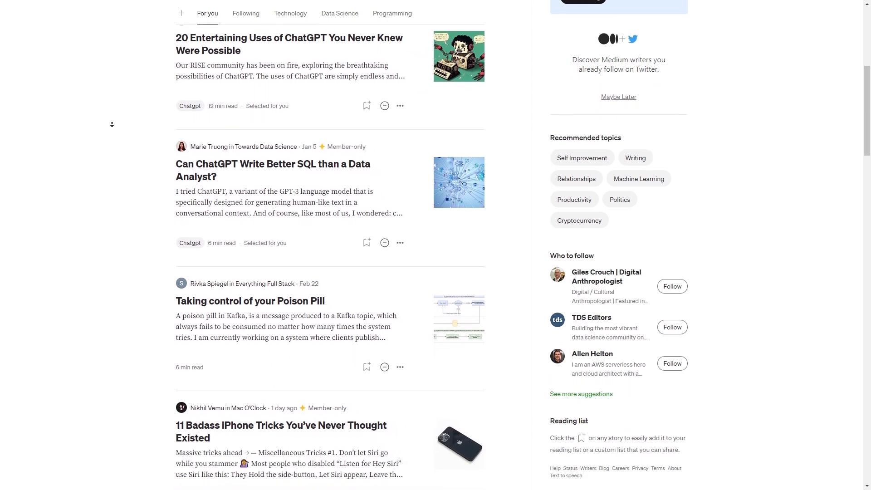
scroll("down", 3)
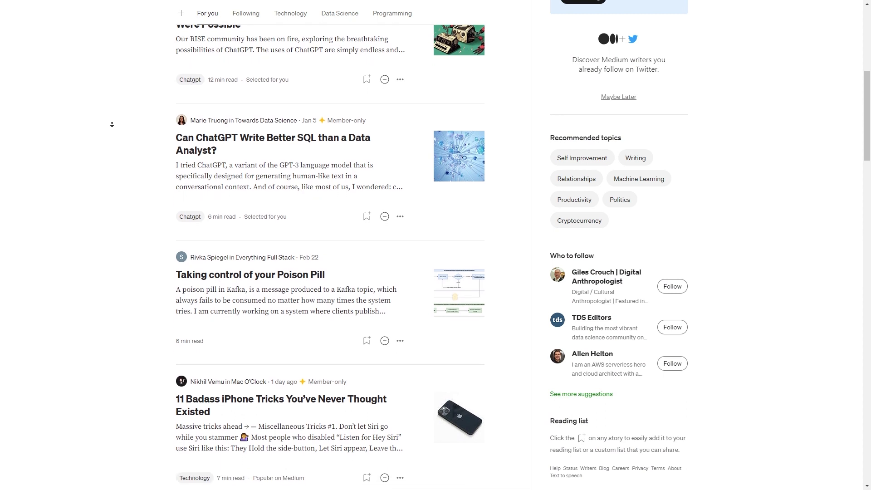
scroll("down", 3)
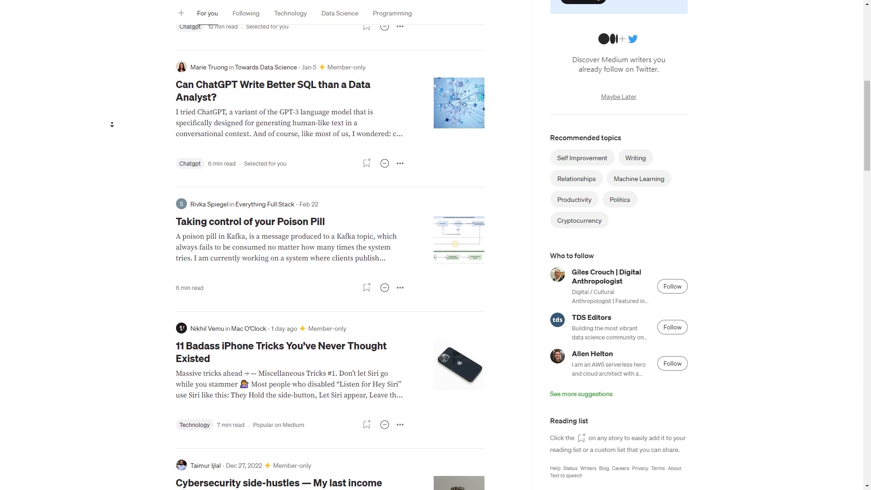
scroll("down", 3)
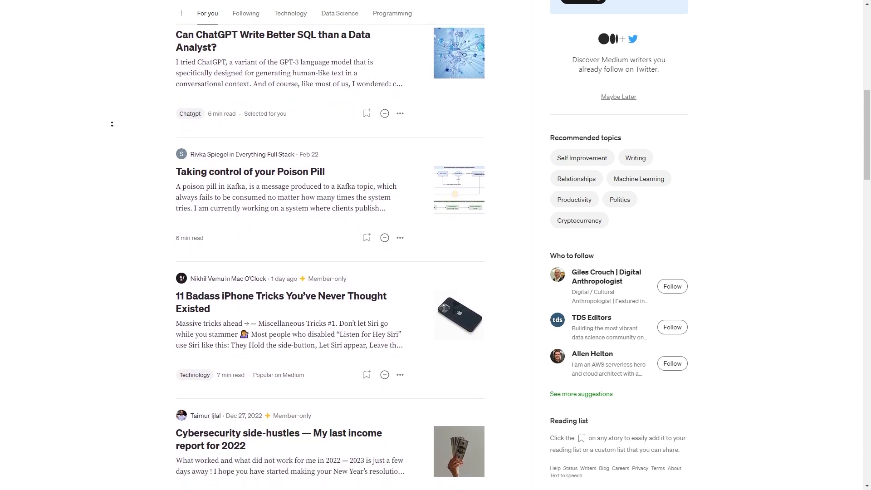
scroll("down", 3)
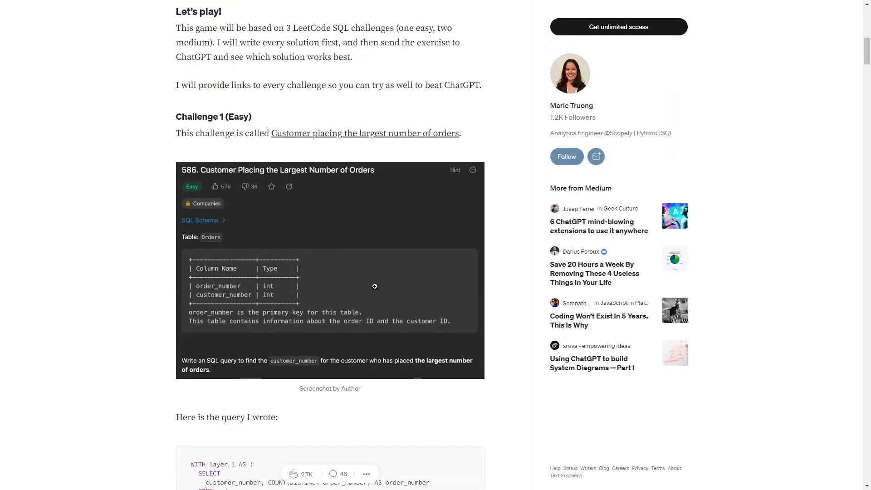
Skim the ChatGPT-versus-analyst SQL article, then return to the Medium home feed
scroll("down", 3)
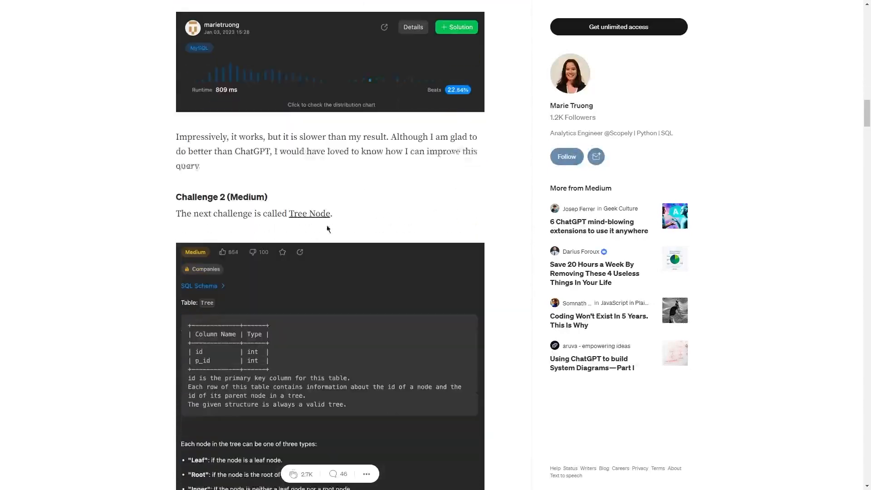
scroll("down", 3)
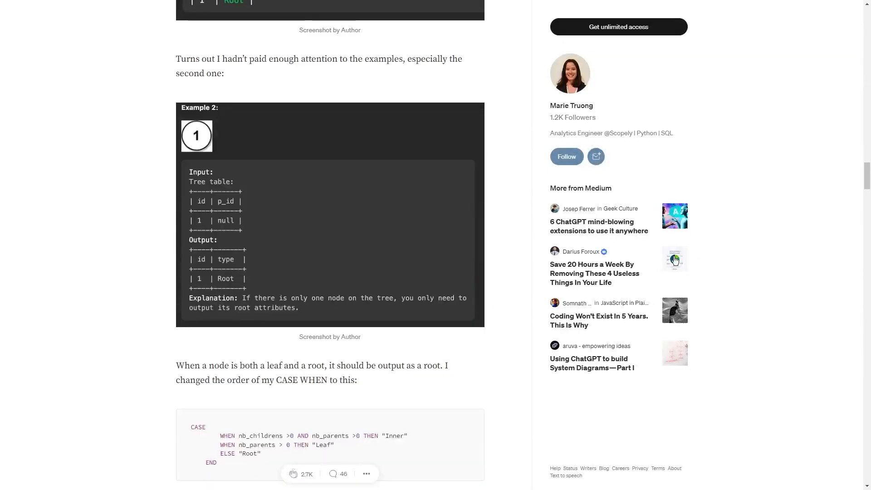
scroll("down", 3)
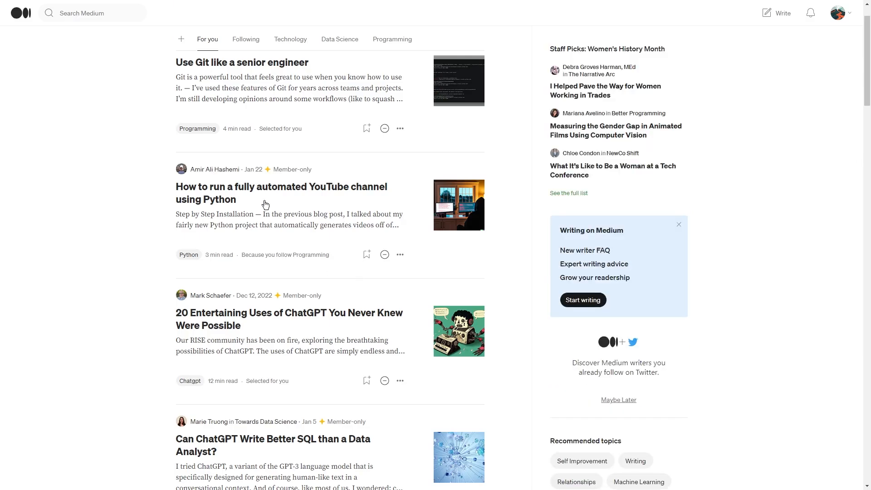
left_click(280, 193)
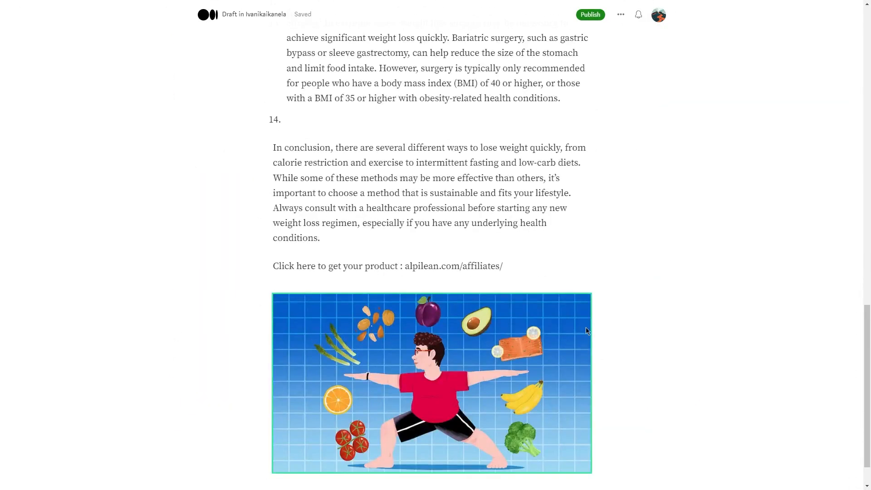
Scroll the weight-loss draft to its end, checking the affiliate link line and illustration
scroll("down", 3)
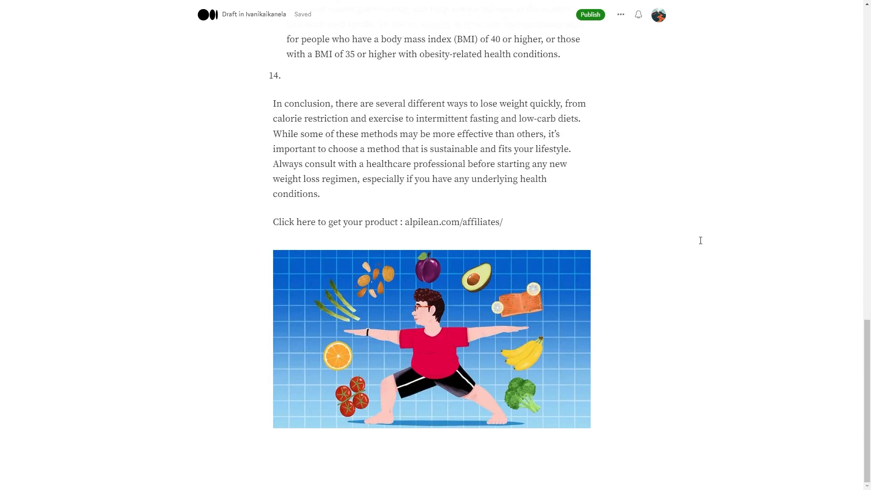
left_click_drag(272, 222, 500, 222)
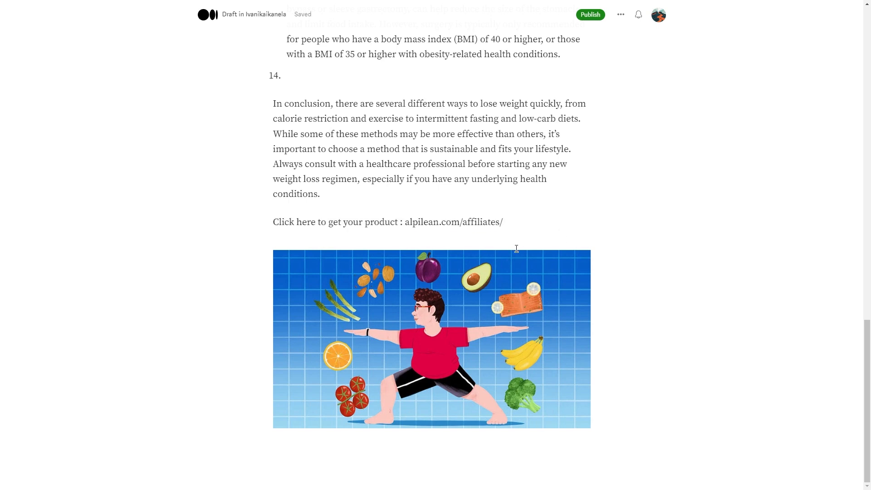
scroll("down", 3)
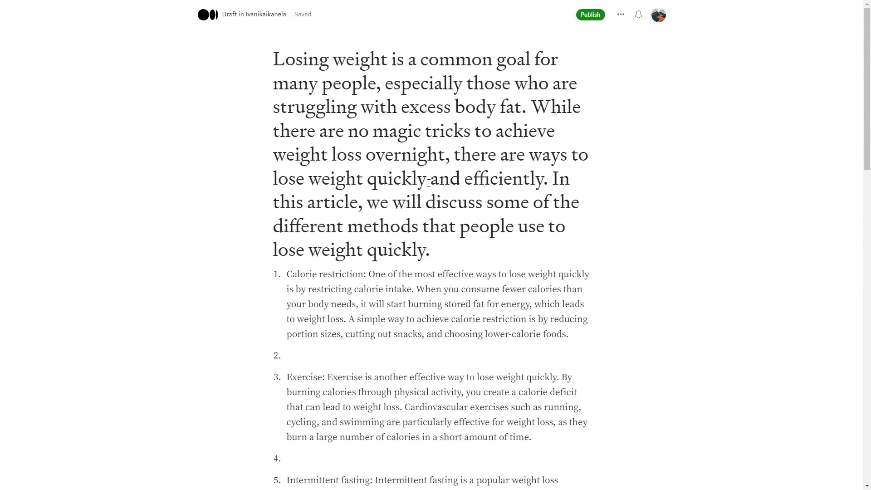
left_click_drag(272, 59, 429, 250)
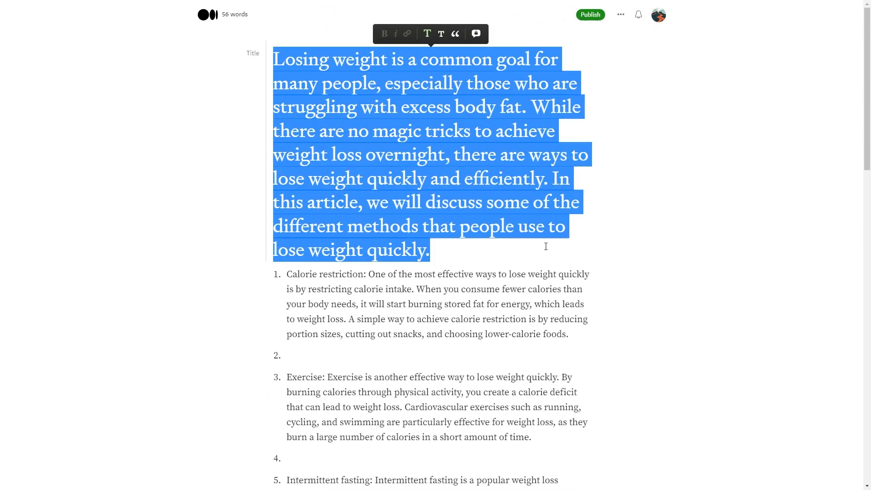
left_click(670, 228)
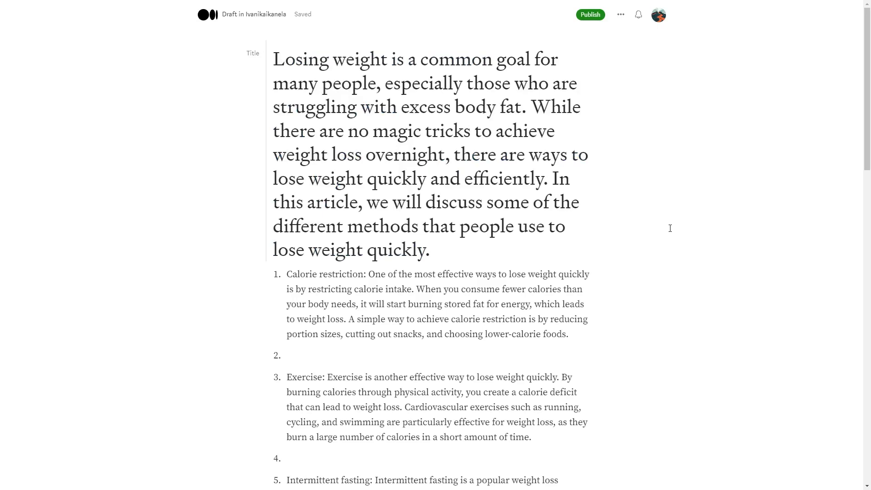
scroll("down", 3)
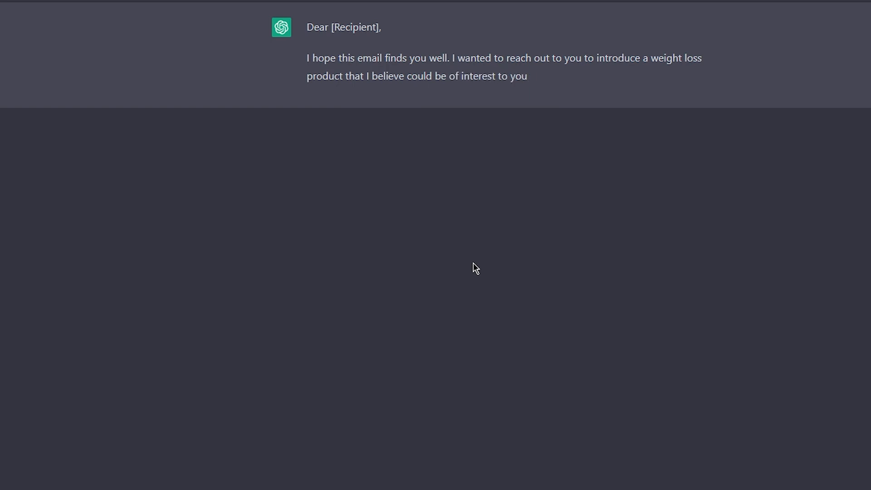
Enter 'Our product, [' as ChatGPT writes the promotional email
type("Our product")
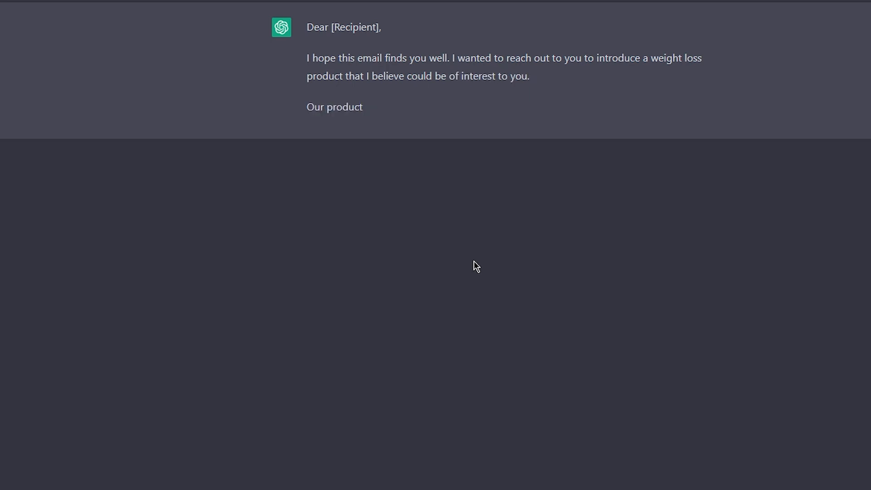
type(", [")
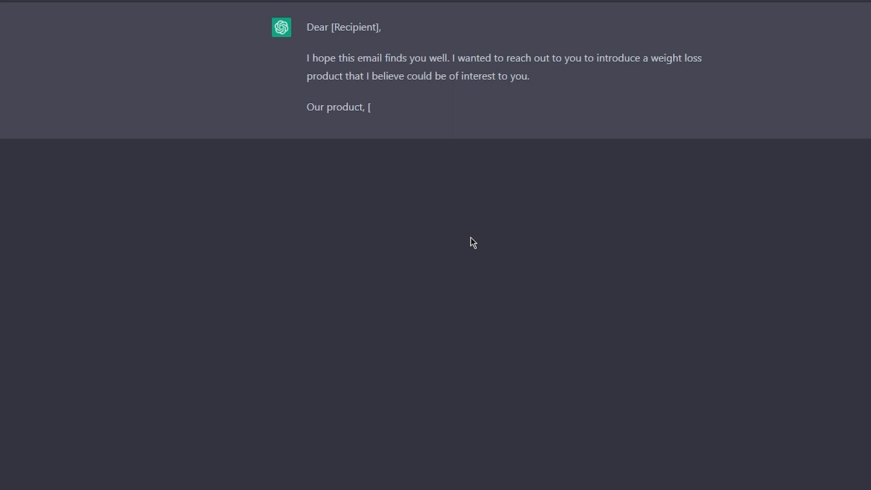